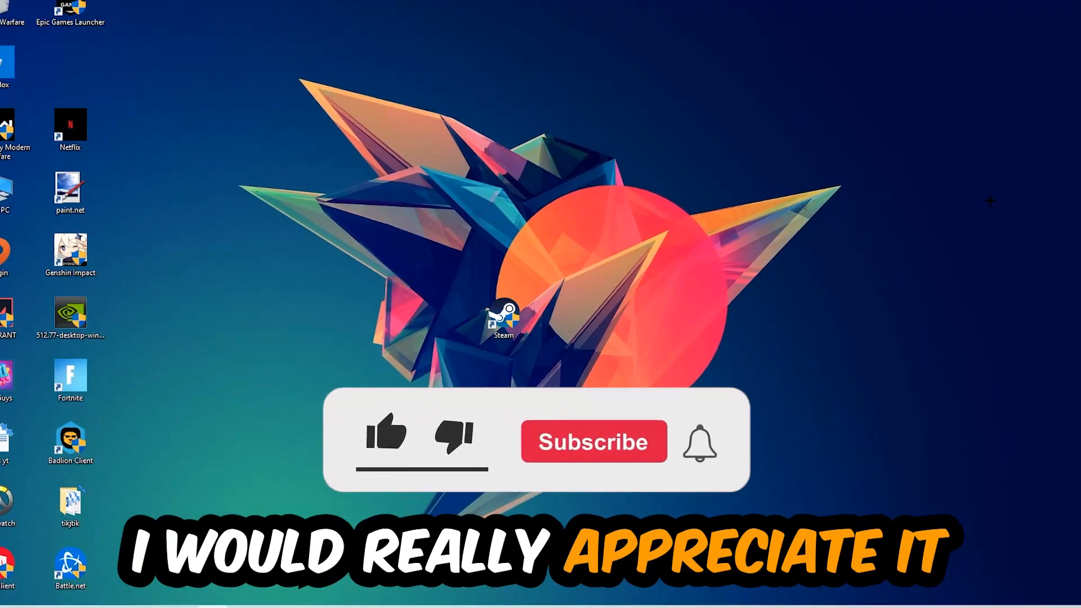
- Bring up Task Manager showing the Processes list of running background tasks
left_click(386, 434)
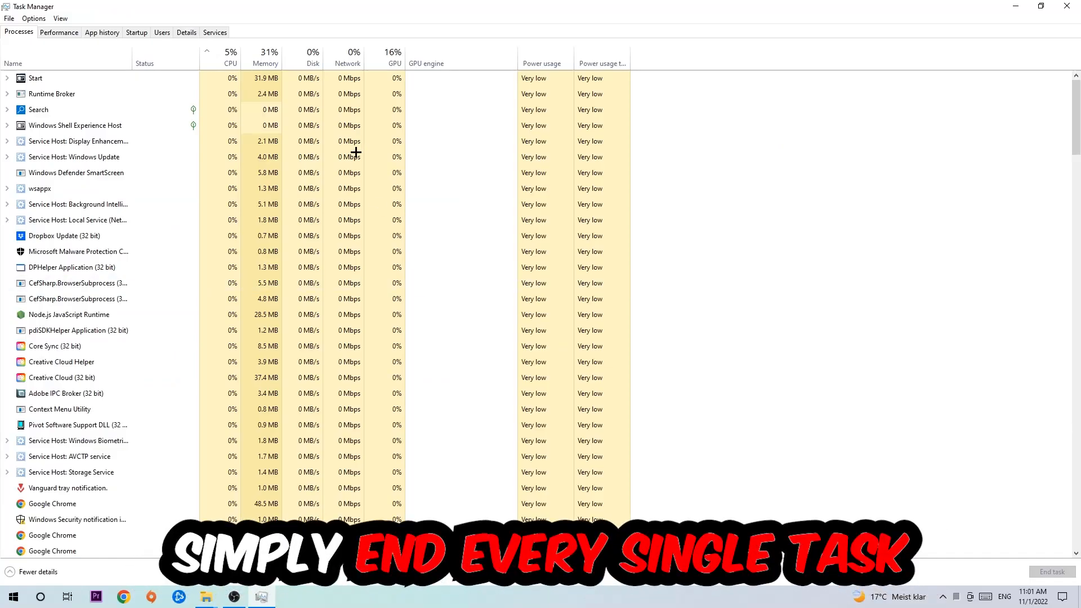
- Select an unneeded background process and end it, then close Task Manager
left_click(64, 236)
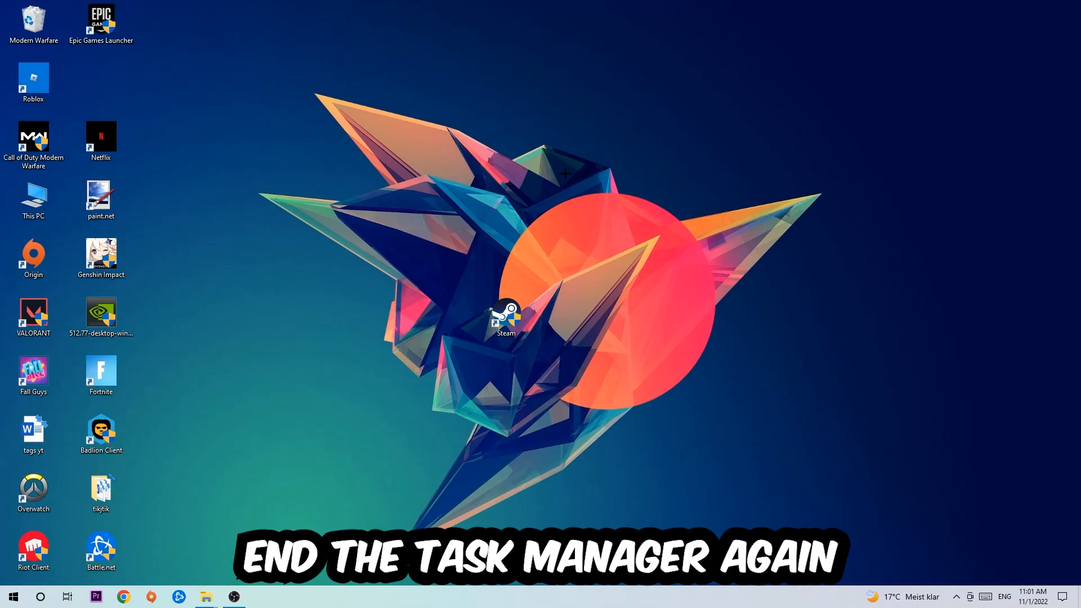
mouse_move(725, 221)
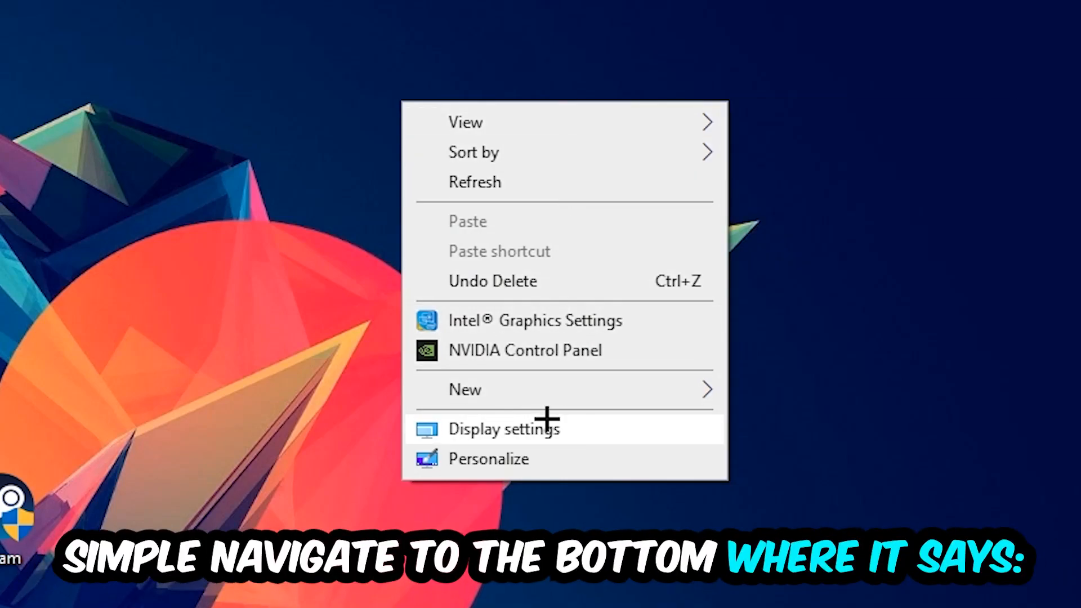
- Open Display settings from the desktop right-click menu
left_click(504, 428)
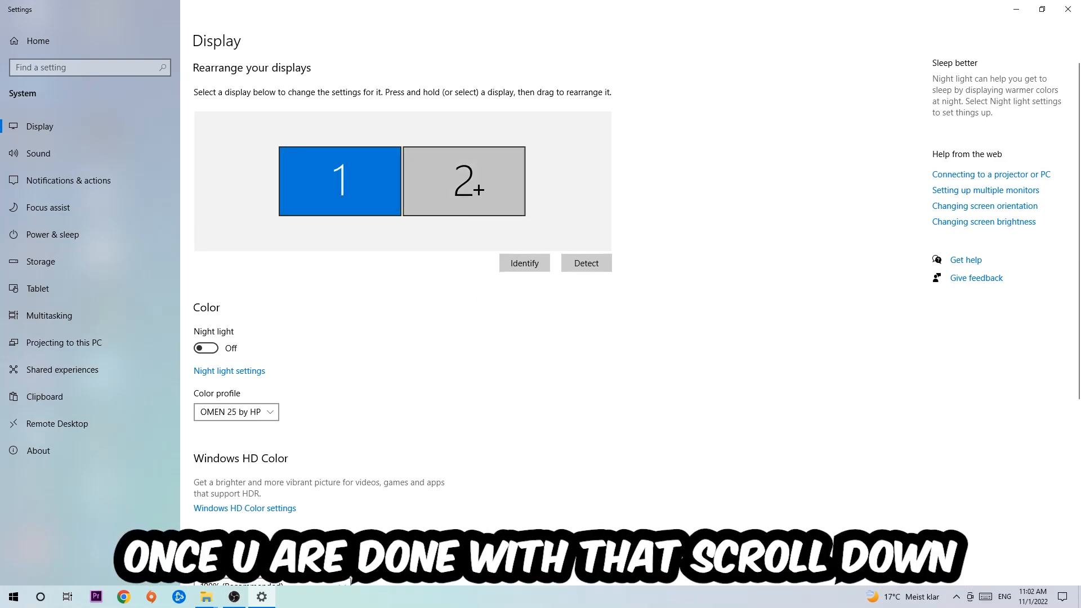
- Reach Scale and layout with 100% scaling and 1920 × 1080 resolution set
scroll("down", 3)
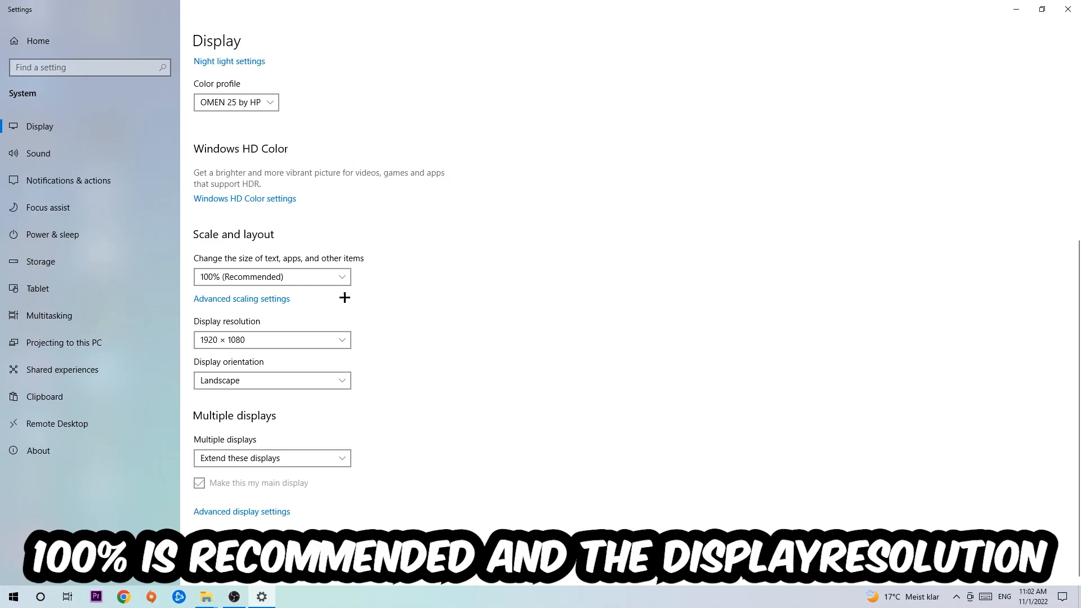
mouse_move(402, 278)
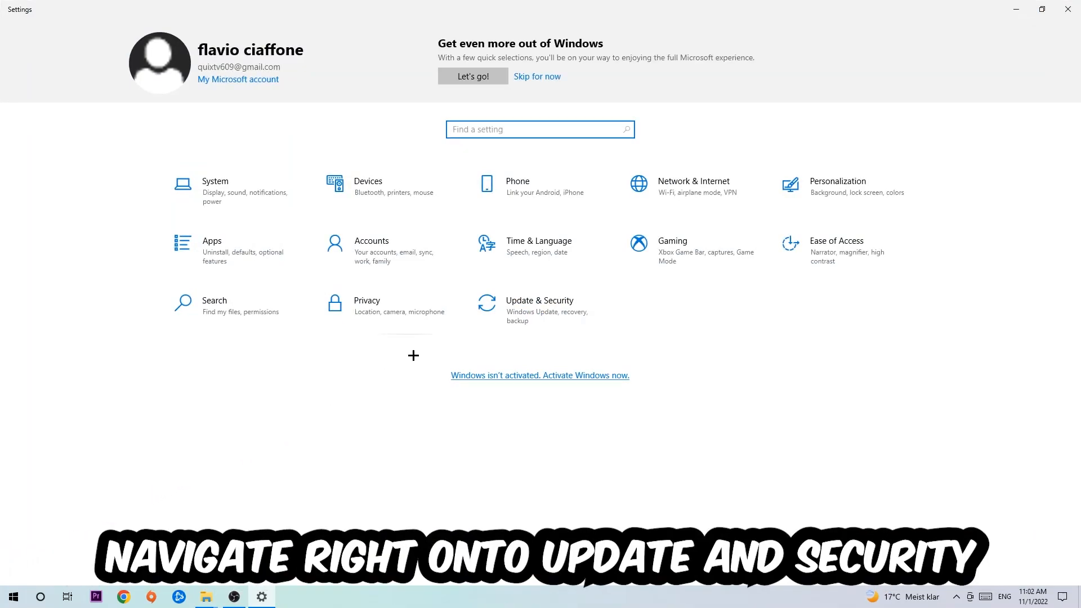
- Check Windows Update status under Update & Security, then close Settings
left_click(539, 306)
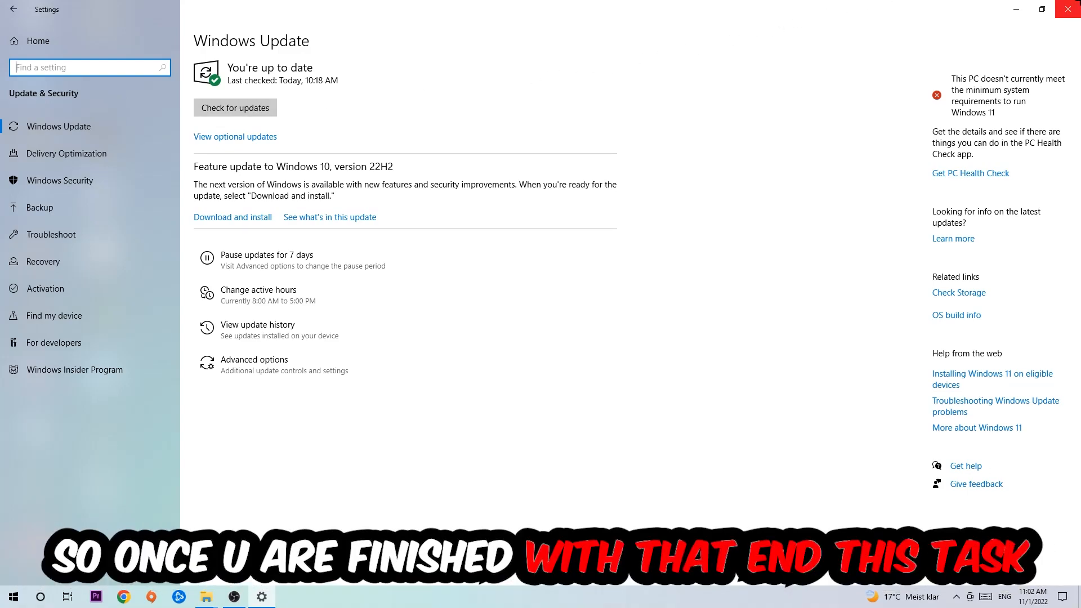
left_click(1067, 7)
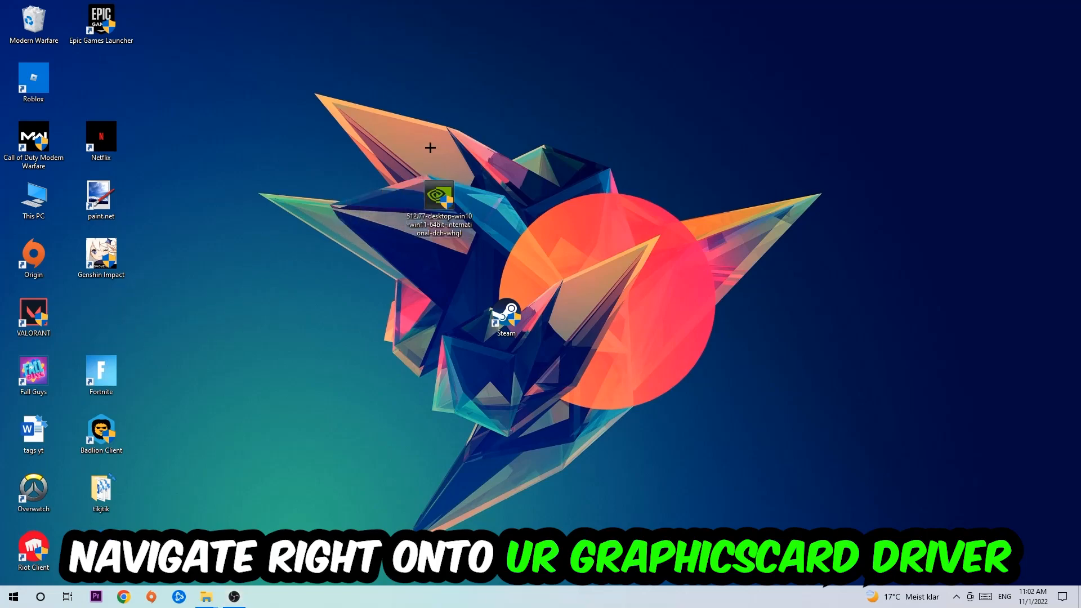
mouse_move(448, 130)
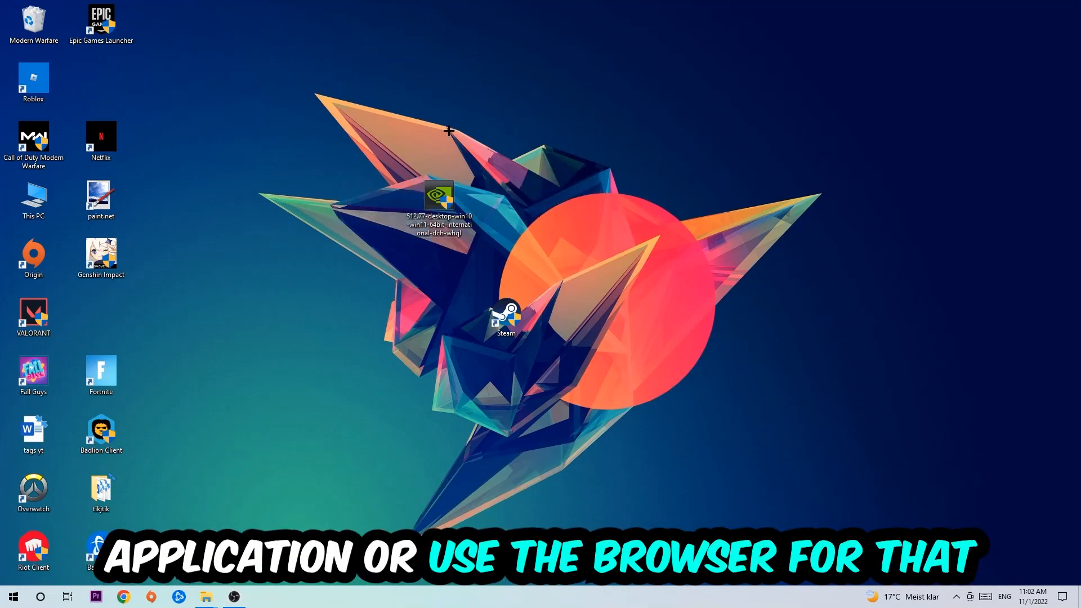